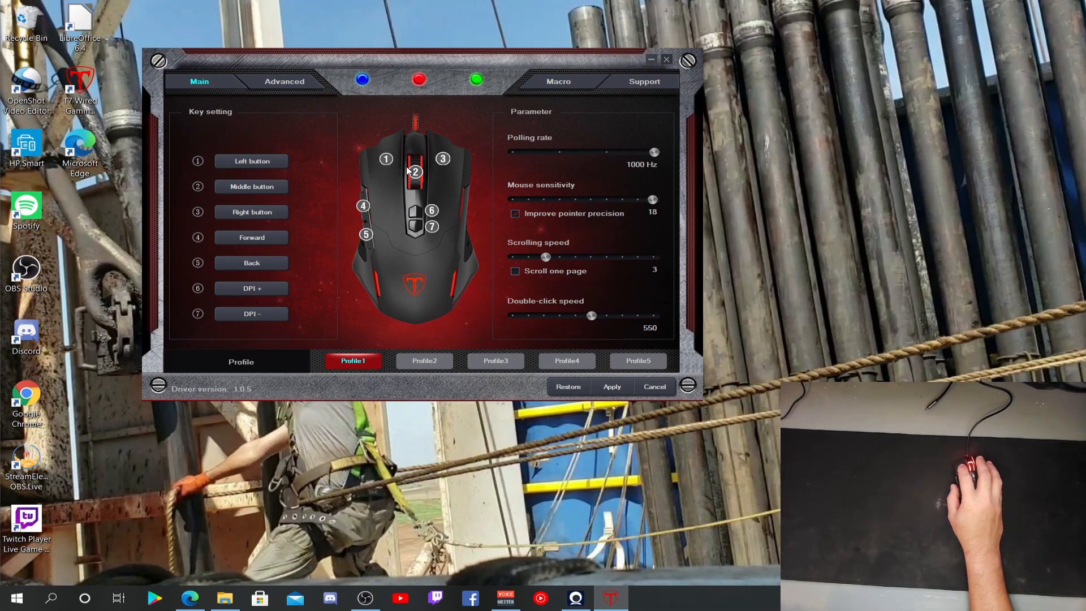
{"action": "mouse_move", "coordinate": [250, 263]}
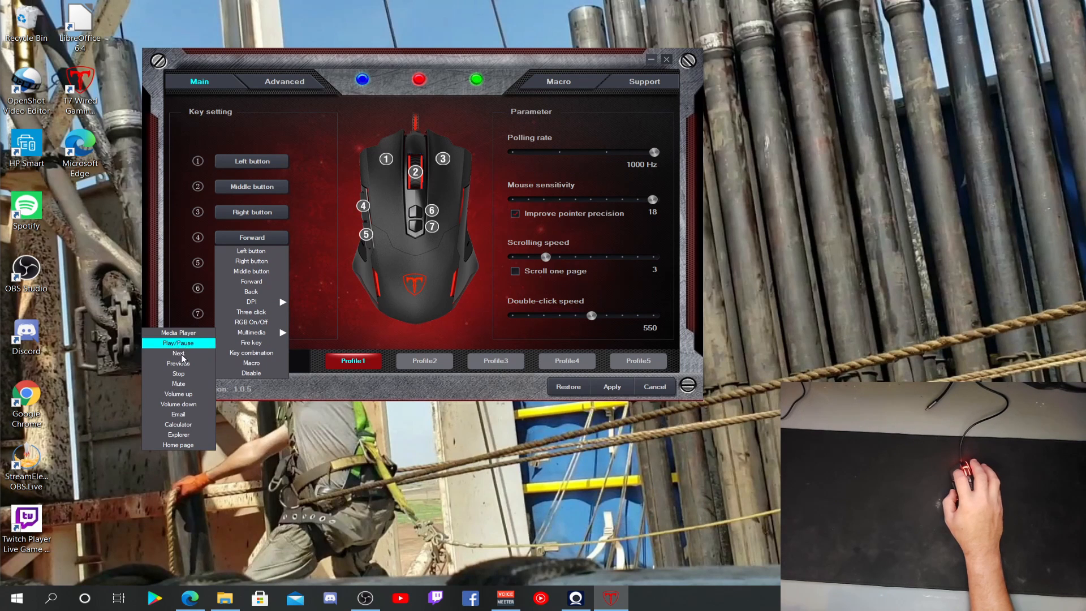
{"action": "mouse_move", "coordinate": [178, 373]}
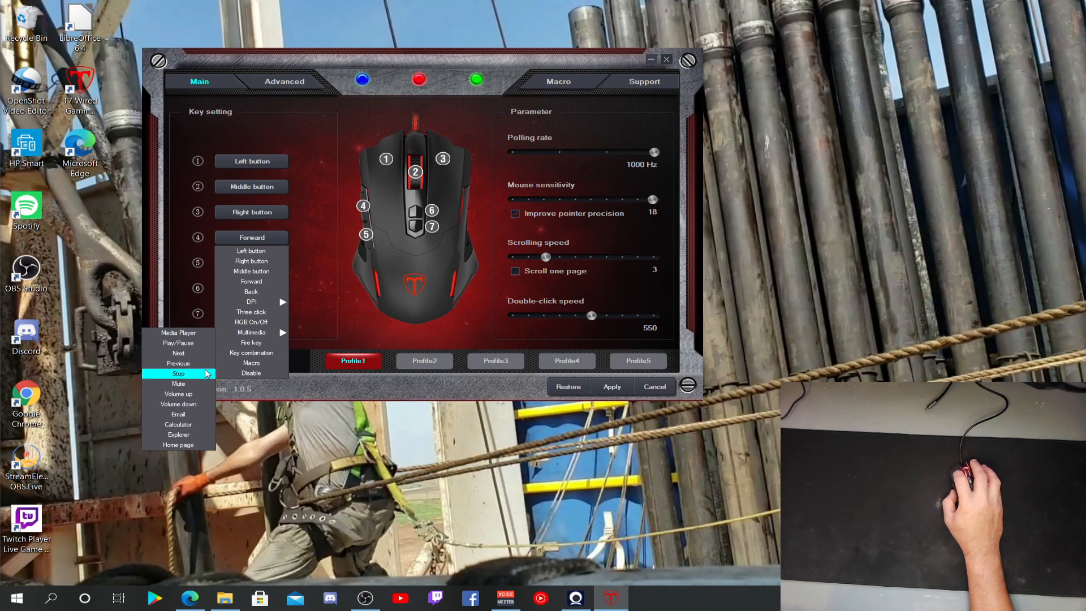
{"action": "mouse_move", "coordinate": [251, 332]}
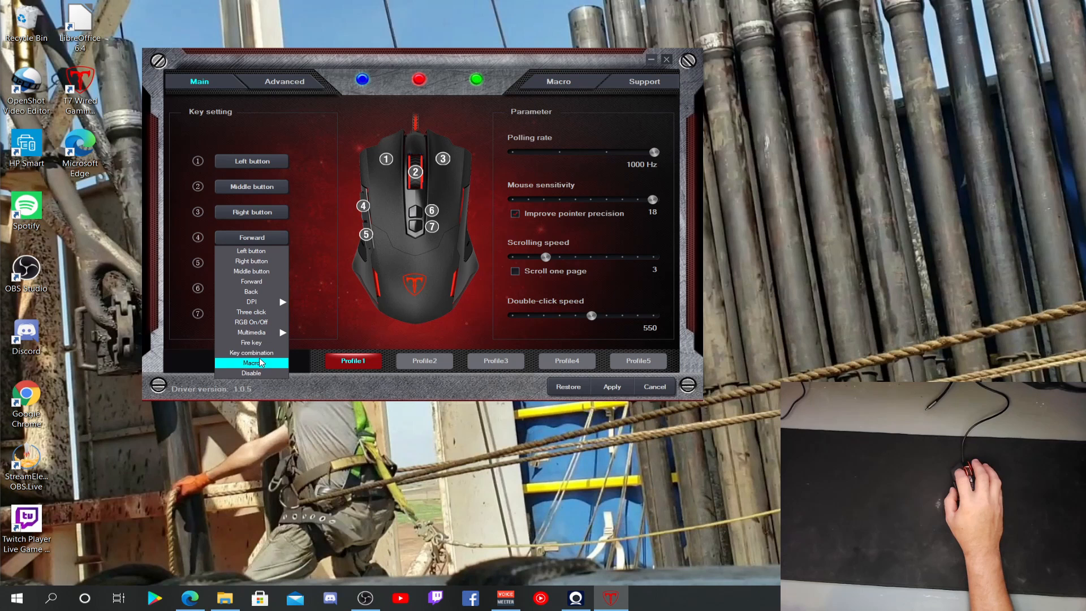
{"action": "mouse_move", "coordinate": [251, 342]}
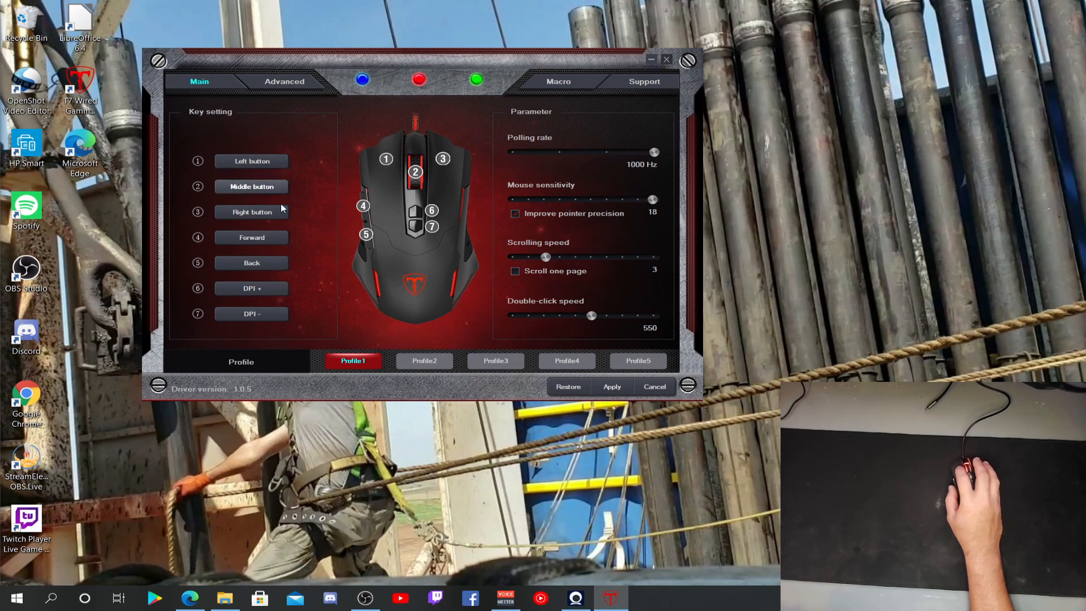
Leave button 7 unchanged, then set Profile 1's LED to Steady at 100% brightness.
{"action": "left_click", "coordinate": [251, 313]}
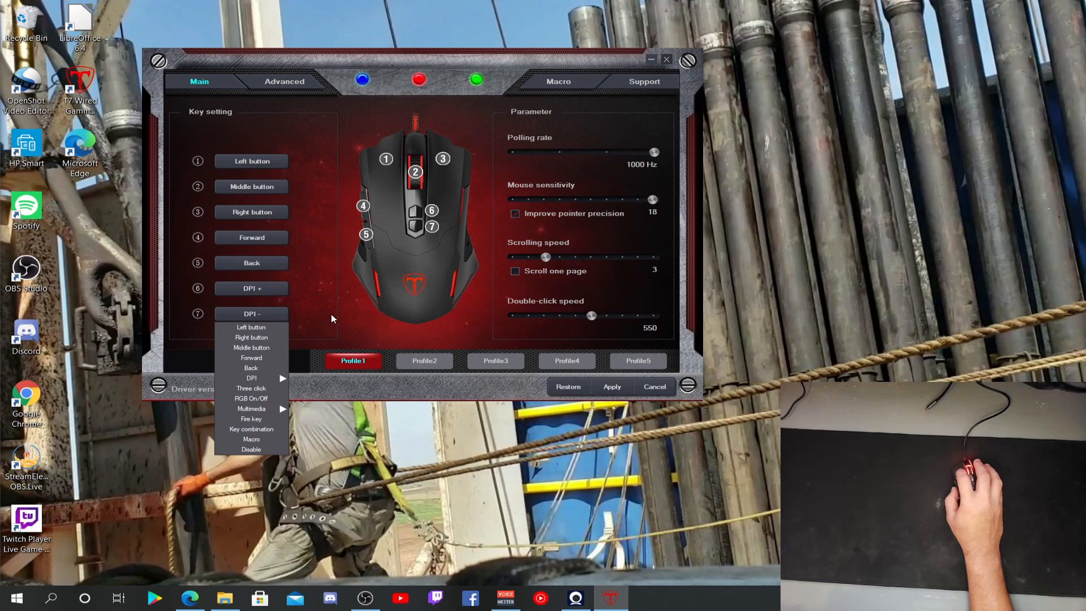
{"action": "mouse_move", "coordinate": [338, 318]}
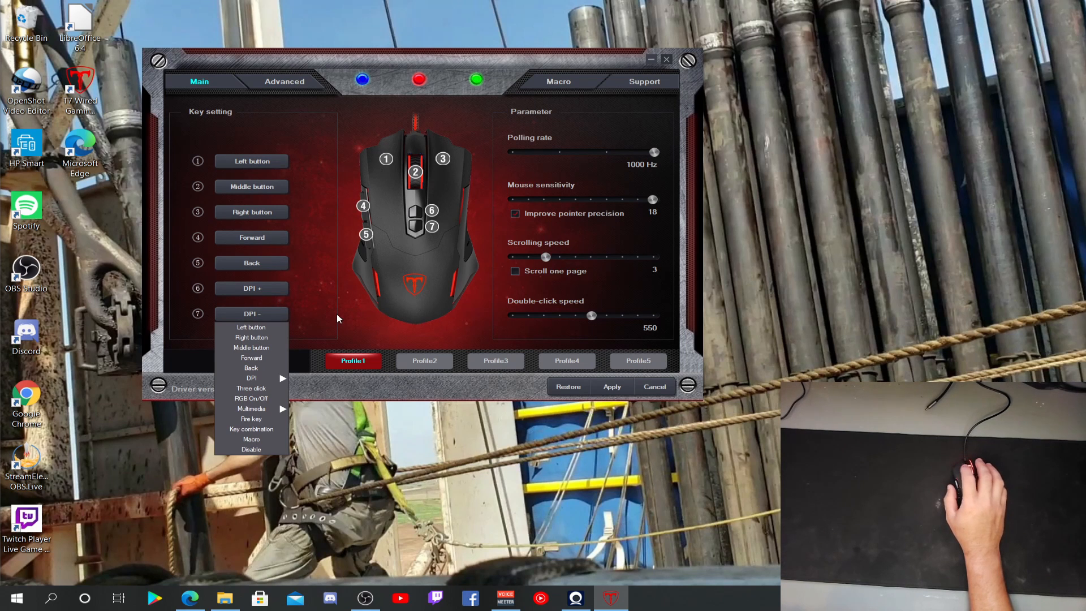
{"action": "left_click", "coordinate": [338, 319]}
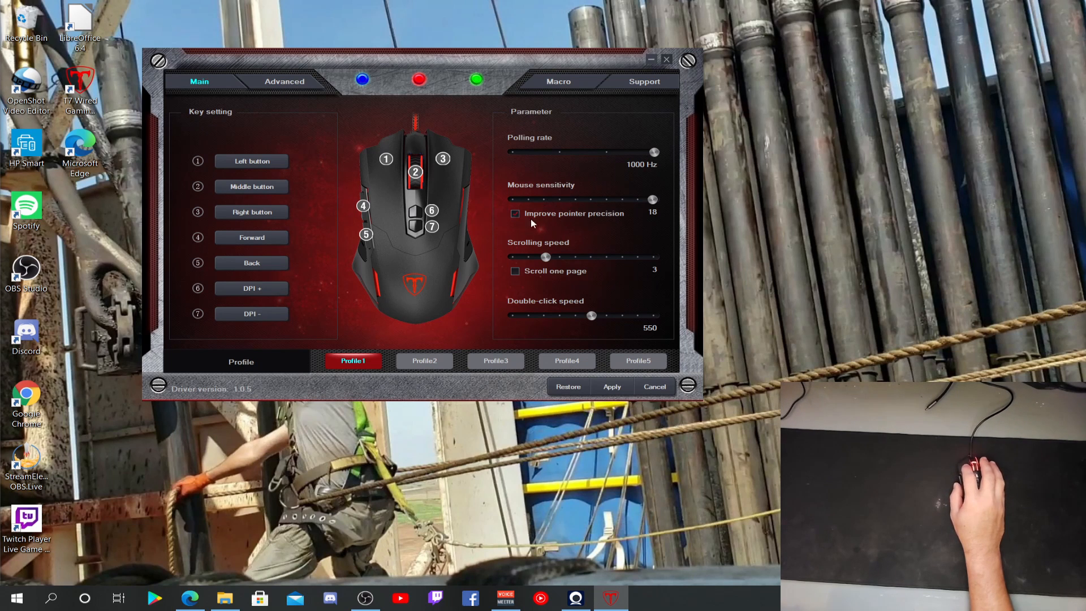
{"action": "mouse_move", "coordinate": [544, 271]}
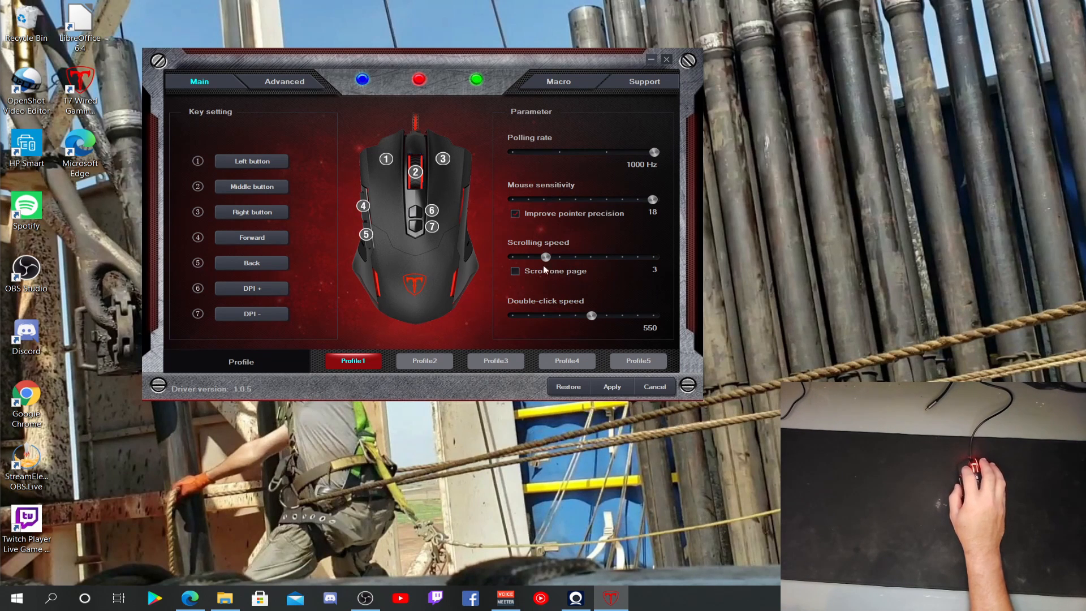
{"action": "mouse_move", "coordinate": [605, 315]}
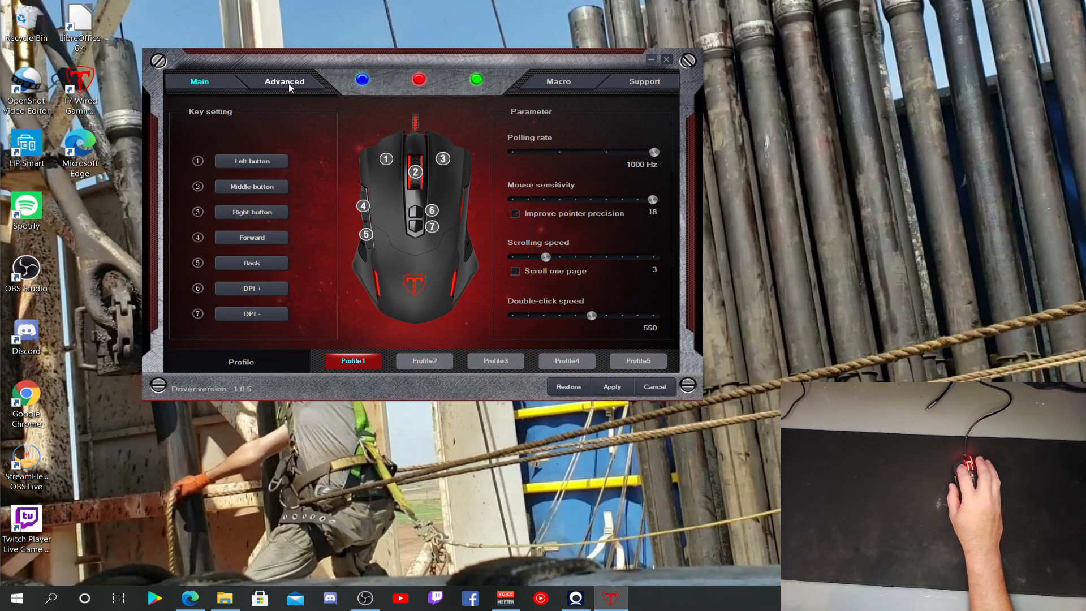
{"action": "left_click", "coordinate": [284, 81]}
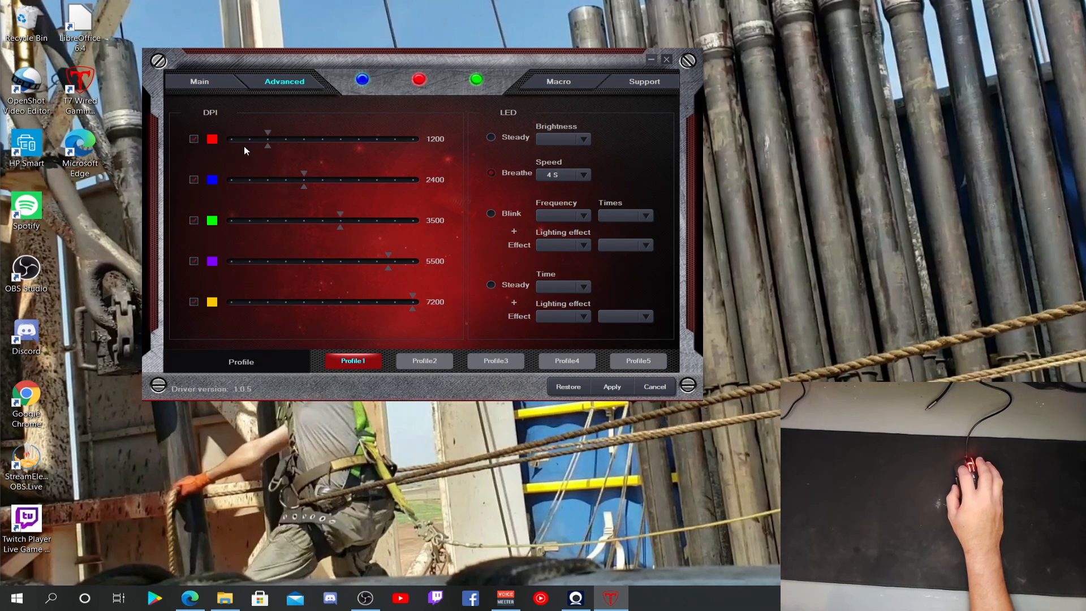
{"action": "mouse_move", "coordinate": [234, 221]}
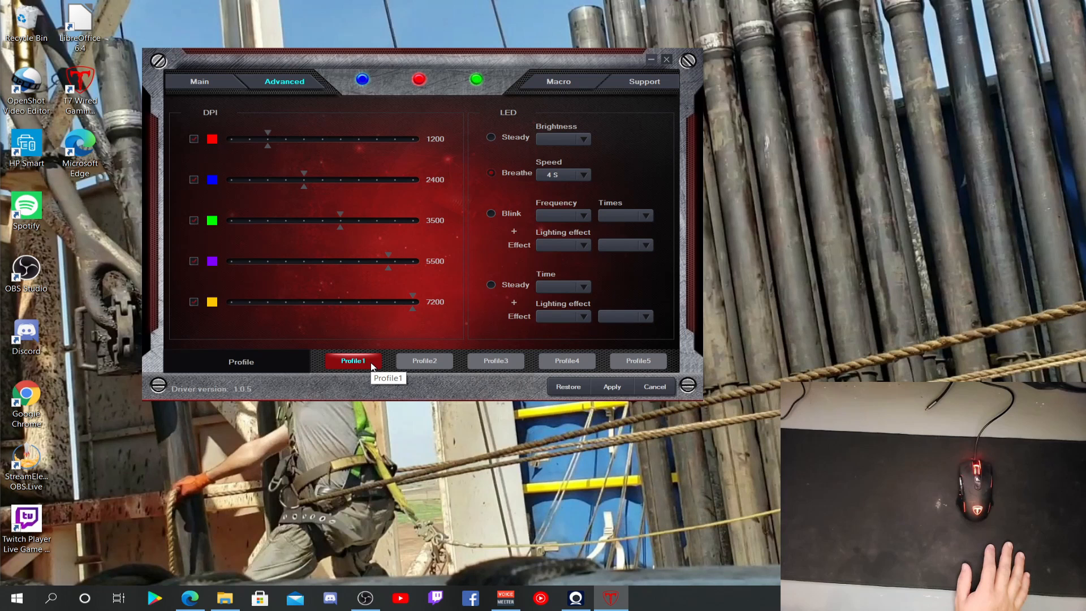
{"action": "mouse_move", "coordinate": [629, 269]}
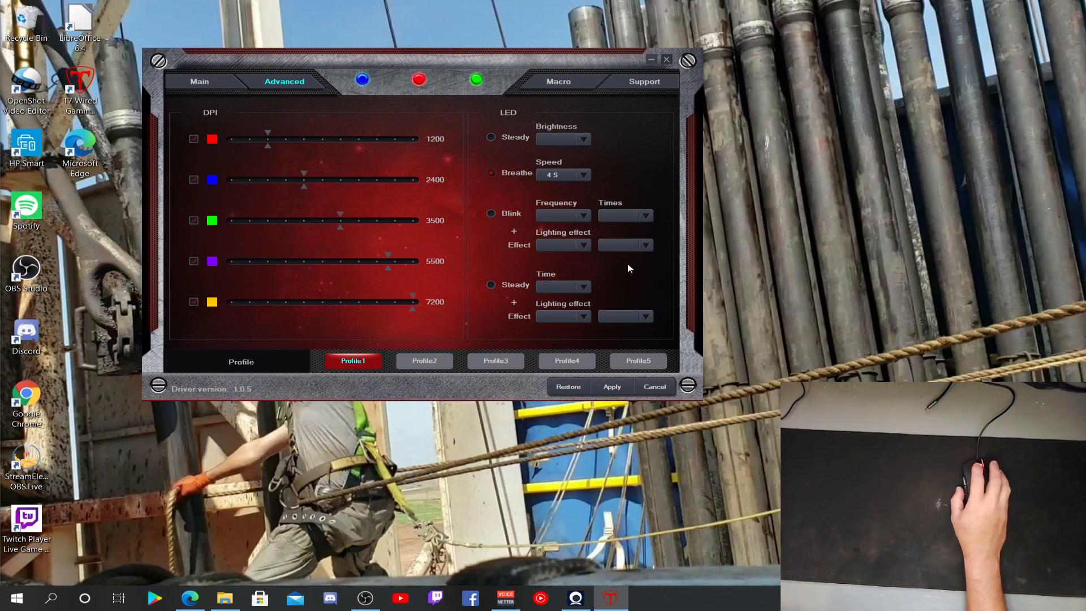
{"action": "left_click", "coordinate": [491, 137]}
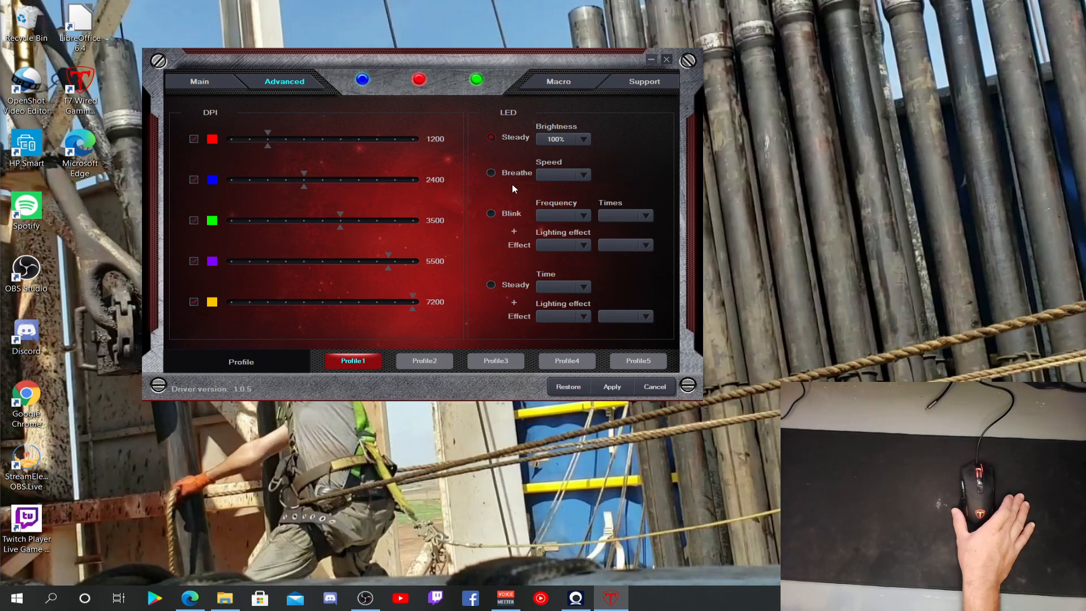
Apply Steady lighting to the mouse, then choose Blink mode at 1 Hz, 3 times.
{"action": "left_click", "coordinate": [611, 386]}
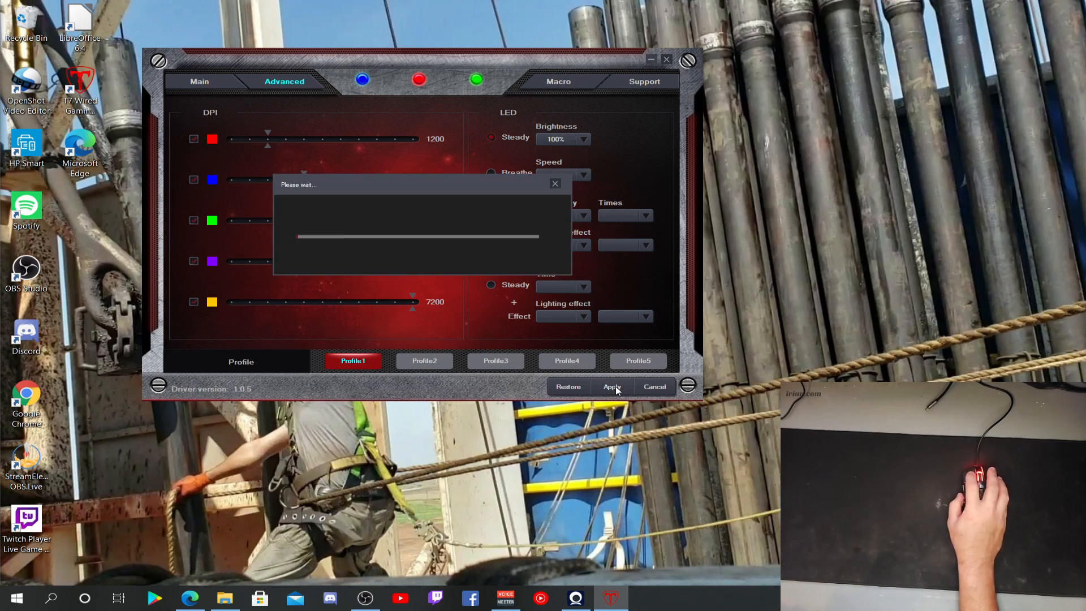
{"action": "left_click", "coordinate": [611, 386]}
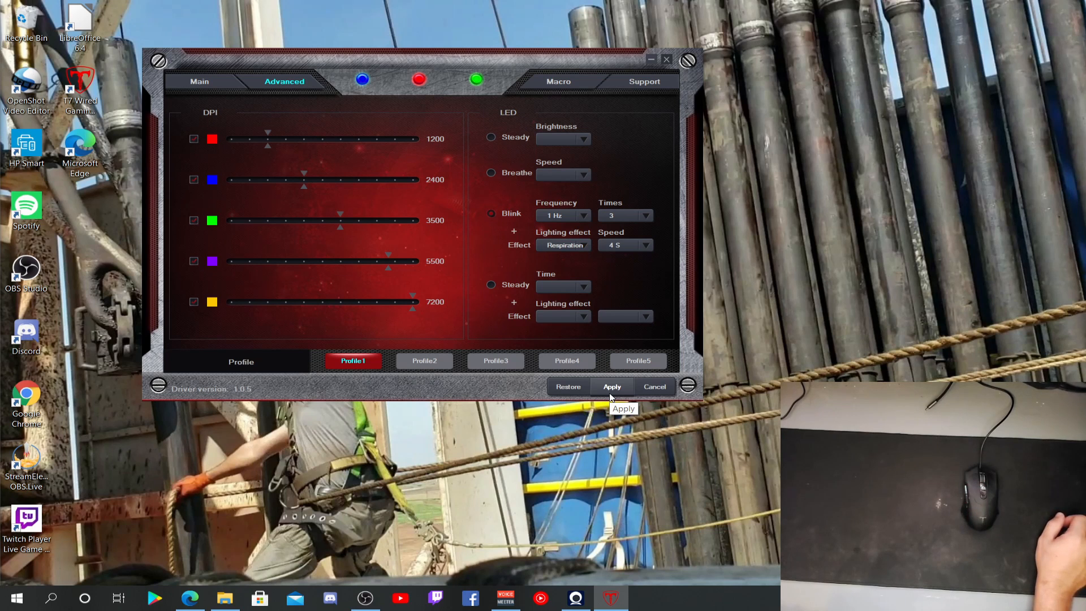
Change the Blink effect to Neon at 2.0 S and apply it to the mouse.
{"action": "left_click", "coordinate": [564, 244]}
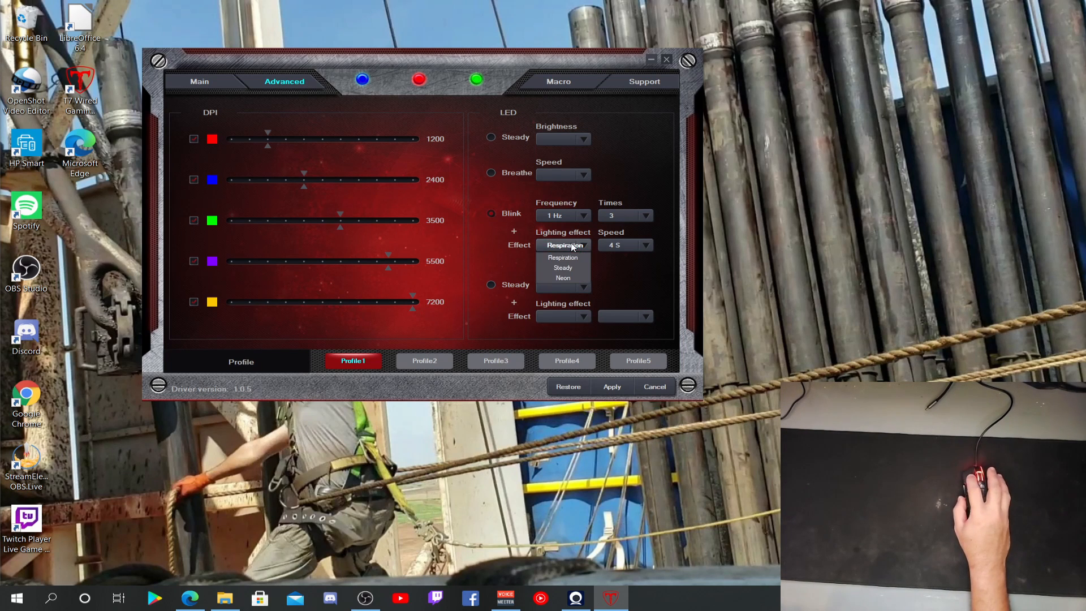
{"action": "left_click", "coordinate": [562, 278]}
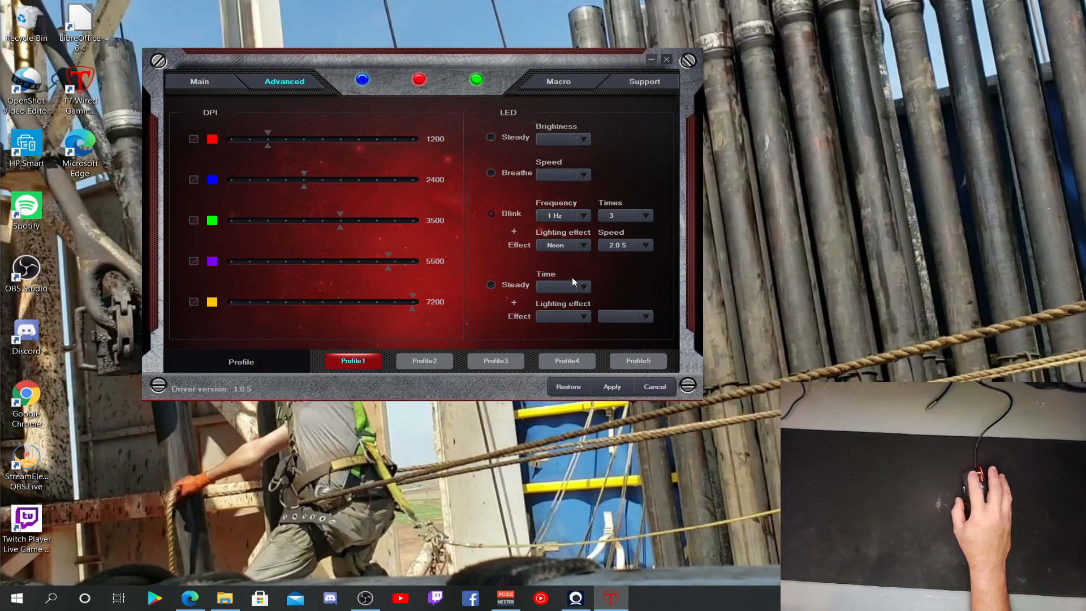
{"action": "left_click", "coordinate": [611, 386]}
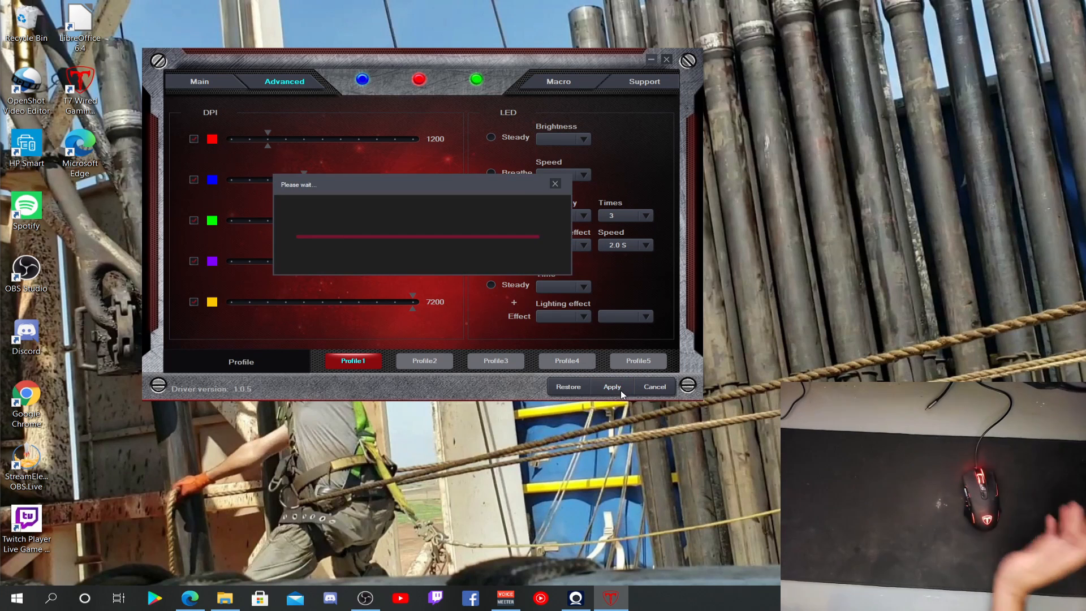
{"action": "left_click", "coordinate": [611, 386]}
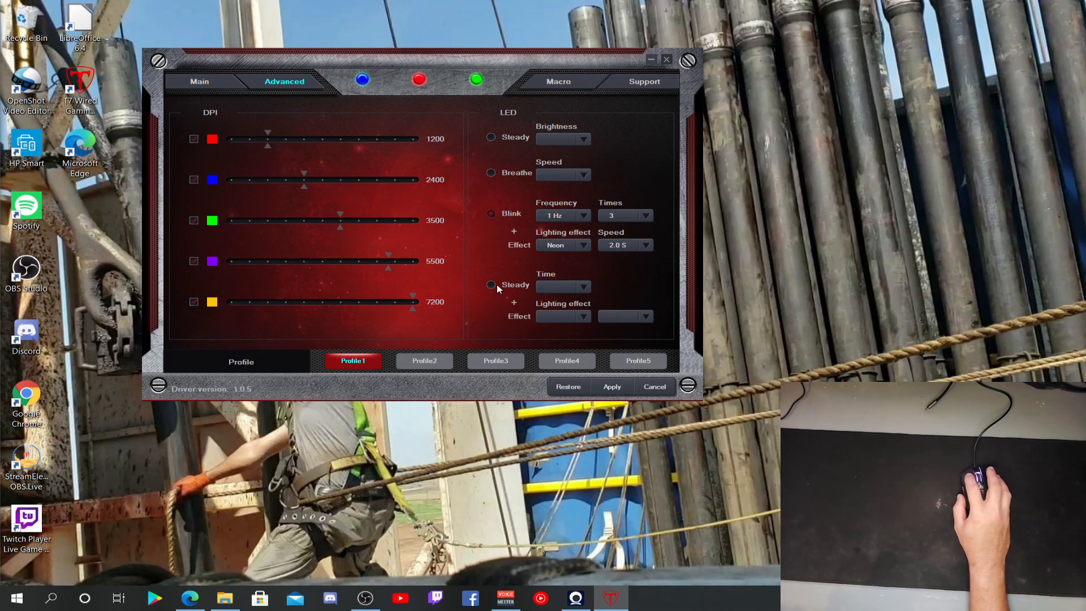
Apply the timed Steady lighting, then switch its effect to Neon and apply again.
{"action": "left_click", "coordinate": [491, 285]}
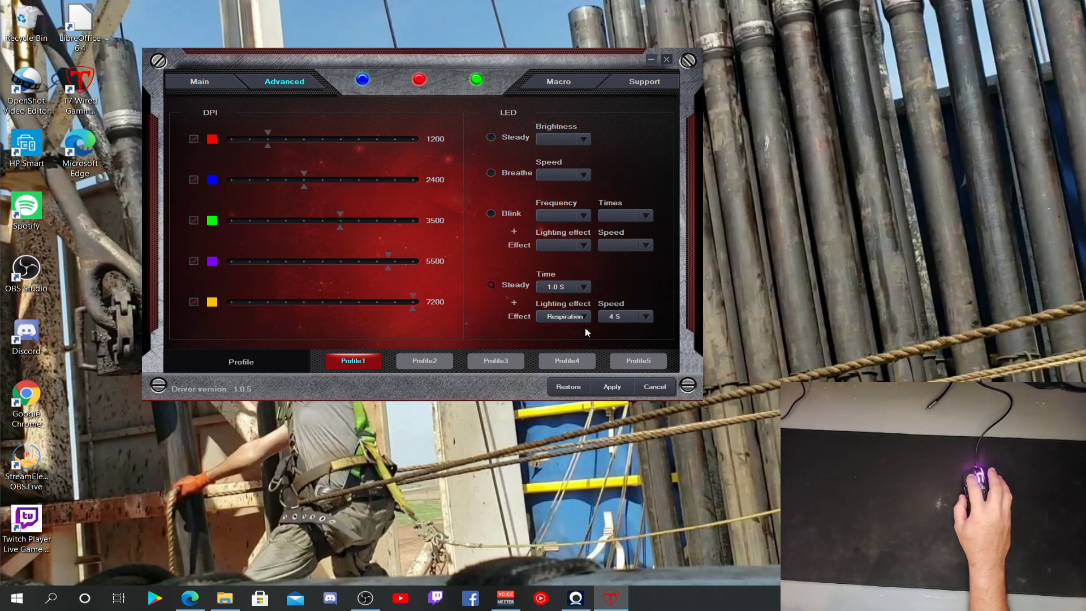
{"action": "left_click", "coordinate": [611, 386]}
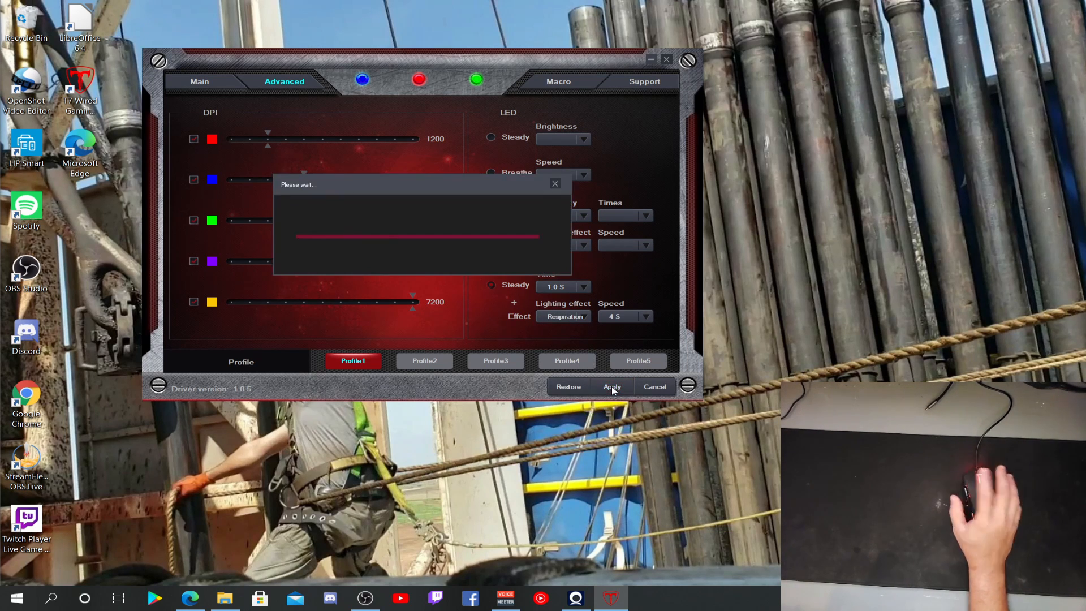
{"action": "left_click", "coordinate": [612, 386]}
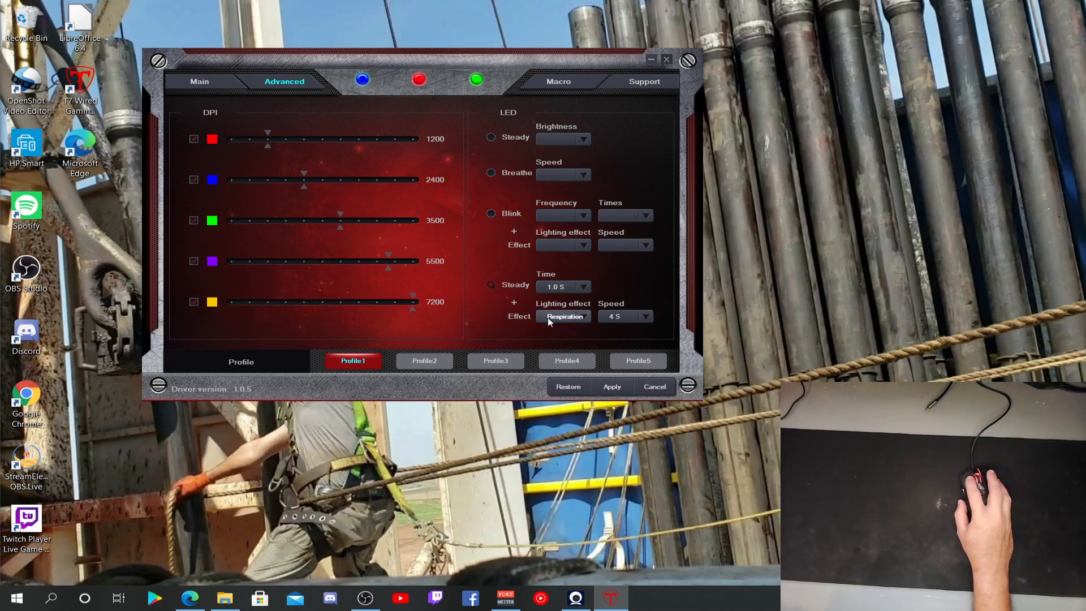
{"action": "left_click", "coordinate": [584, 317]}
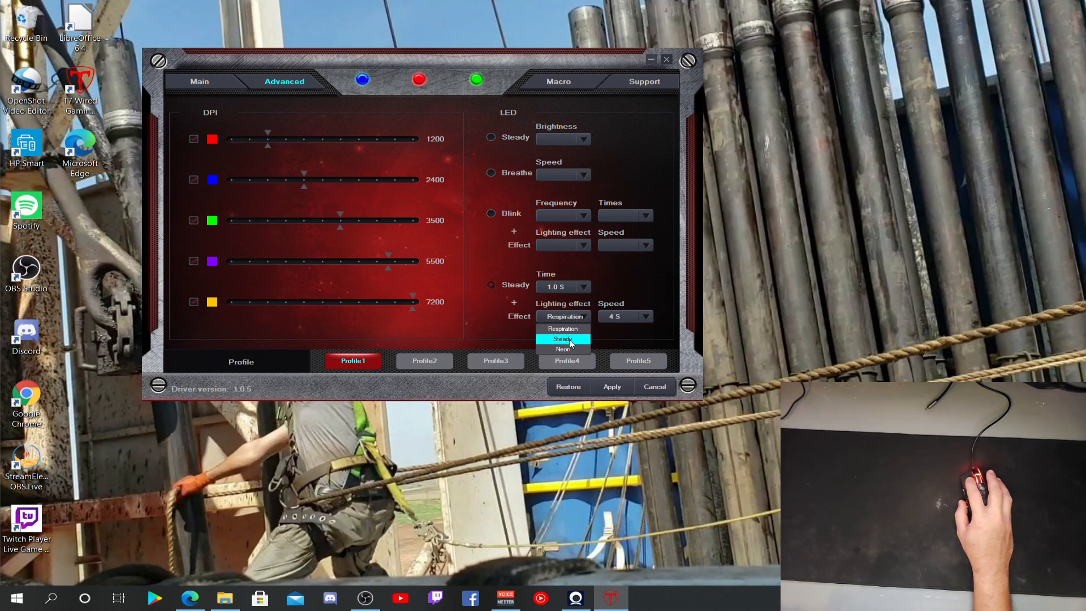
{"action": "left_click", "coordinate": [563, 348]}
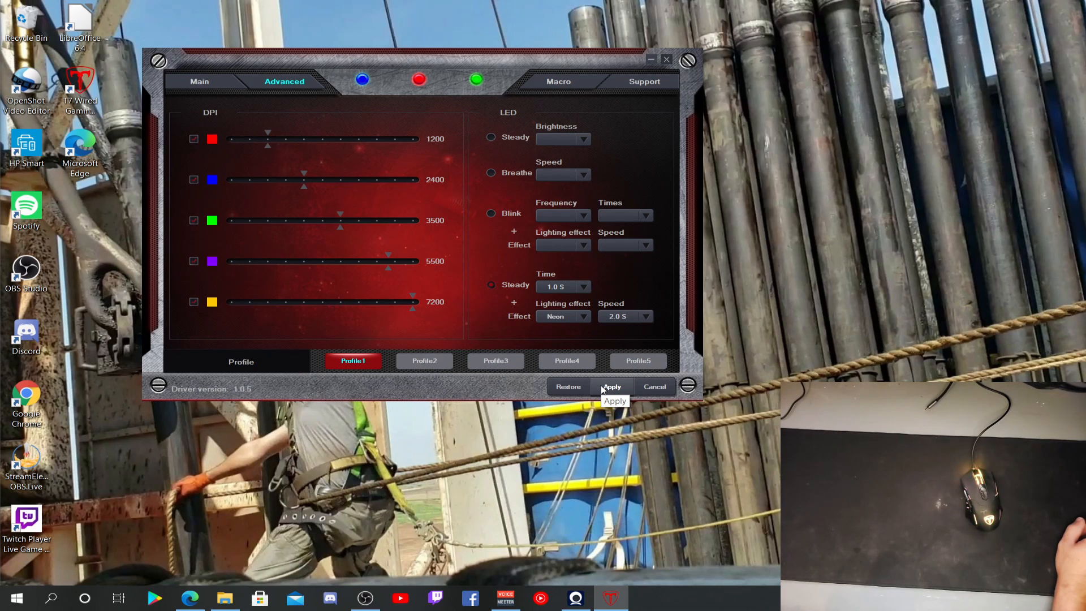
{"action": "left_click", "coordinate": [612, 387]}
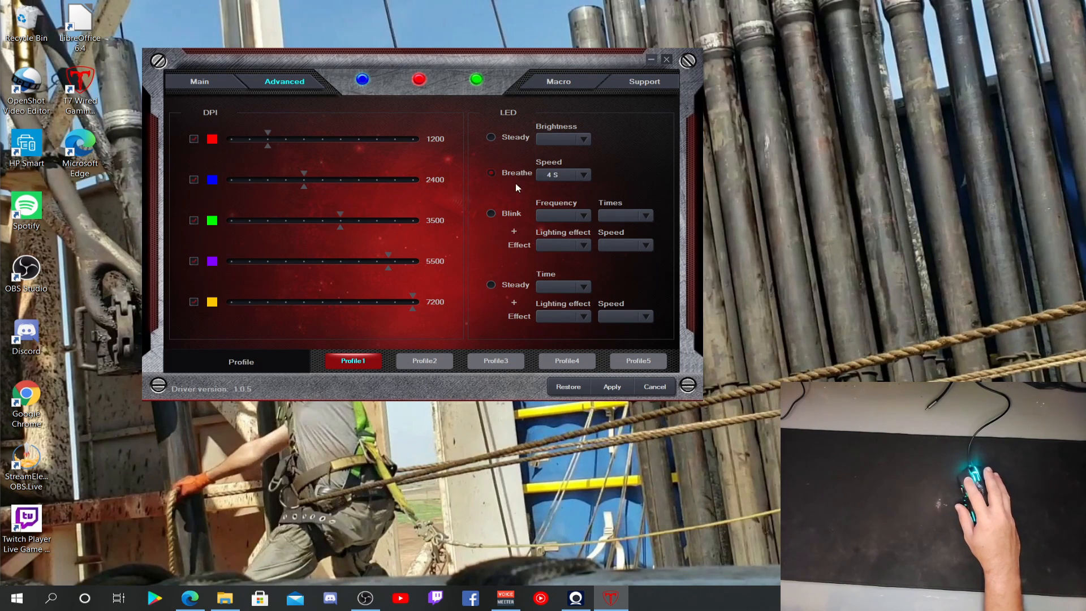
Apply Breathe lighting at 4 S to the mouse, then view the empty Macro page.
{"action": "left_click", "coordinate": [611, 386]}
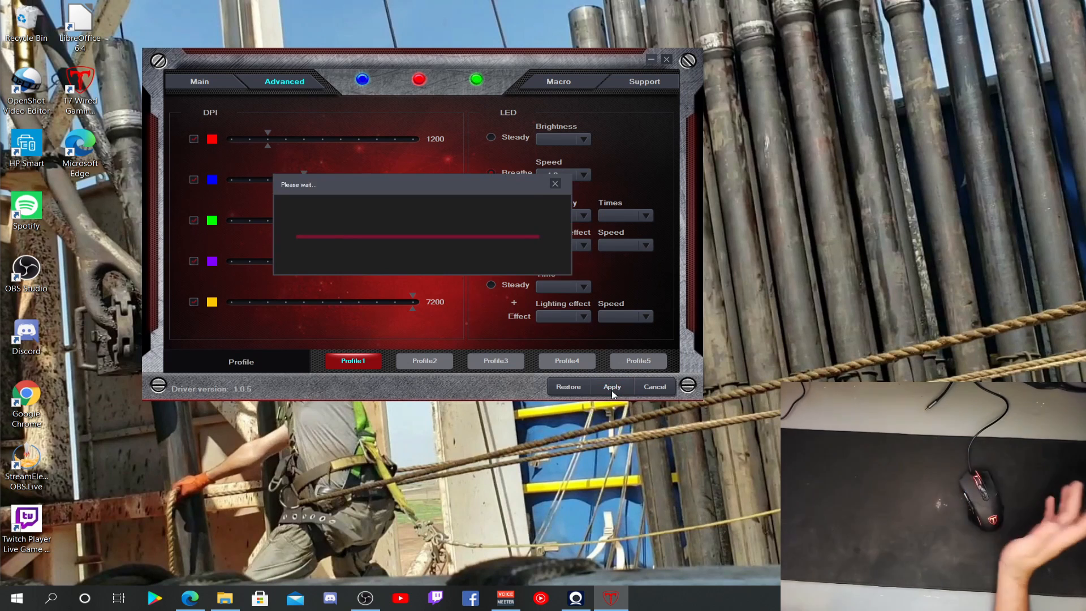
{"action": "left_click", "coordinate": [611, 386]}
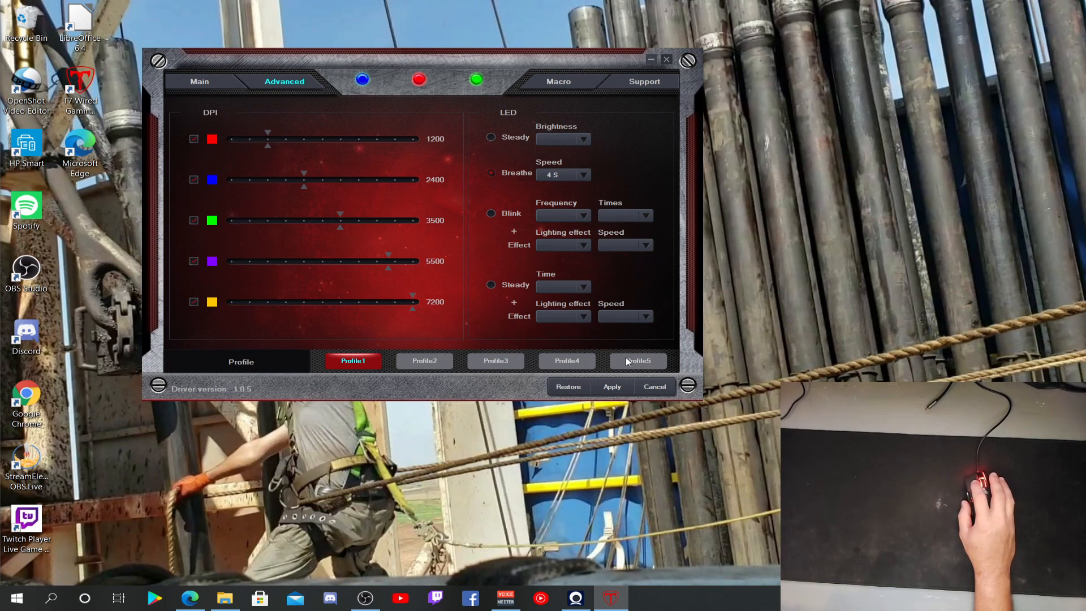
{"action": "mouse_move", "coordinate": [620, 342]}
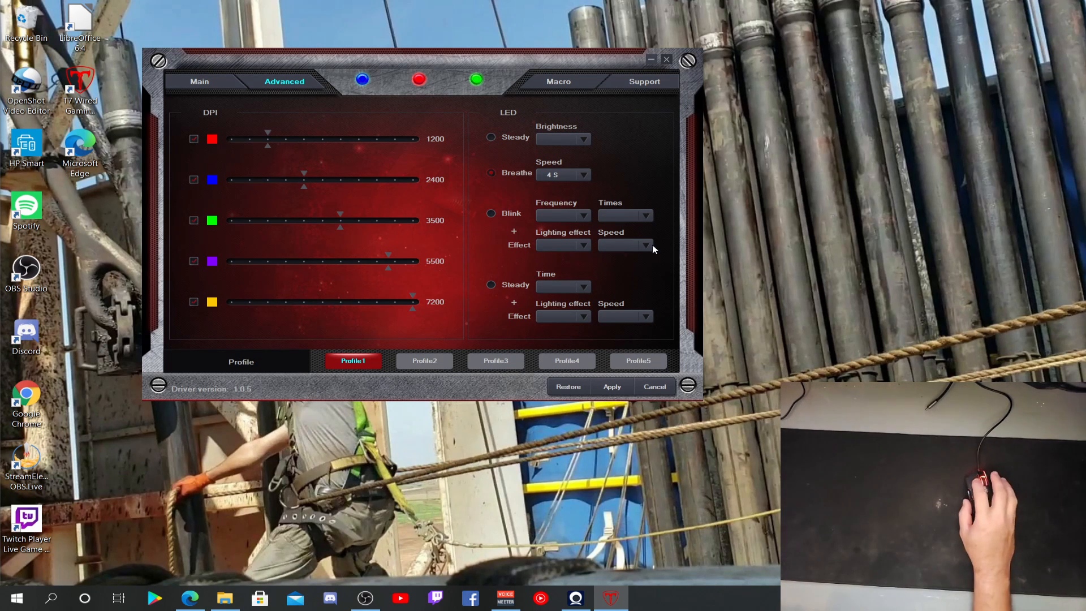
{"action": "left_click", "coordinate": [558, 81]}
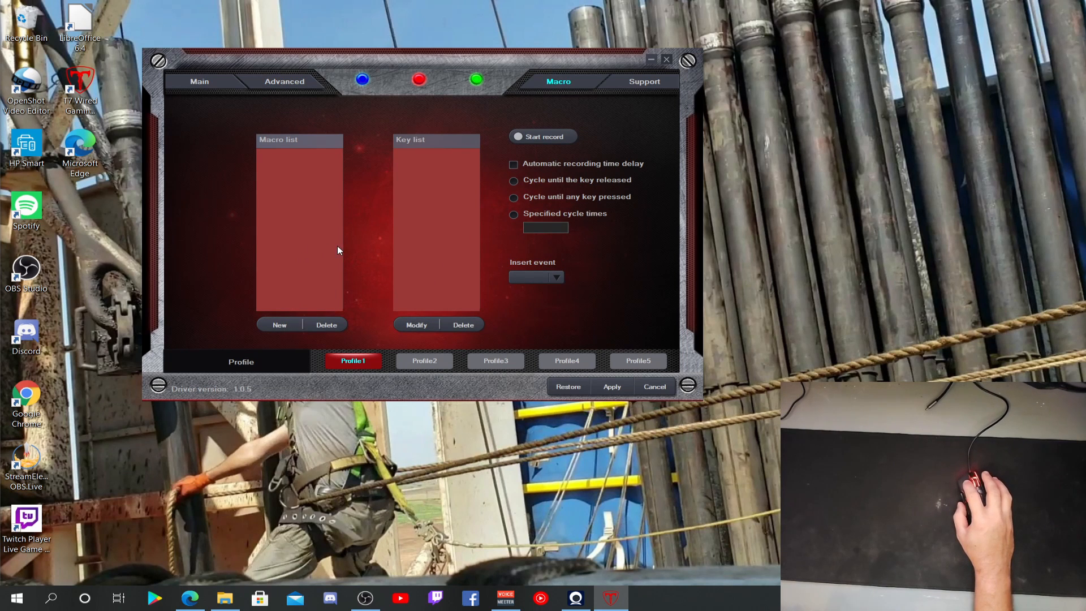
{"action": "mouse_move", "coordinate": [469, 215]}
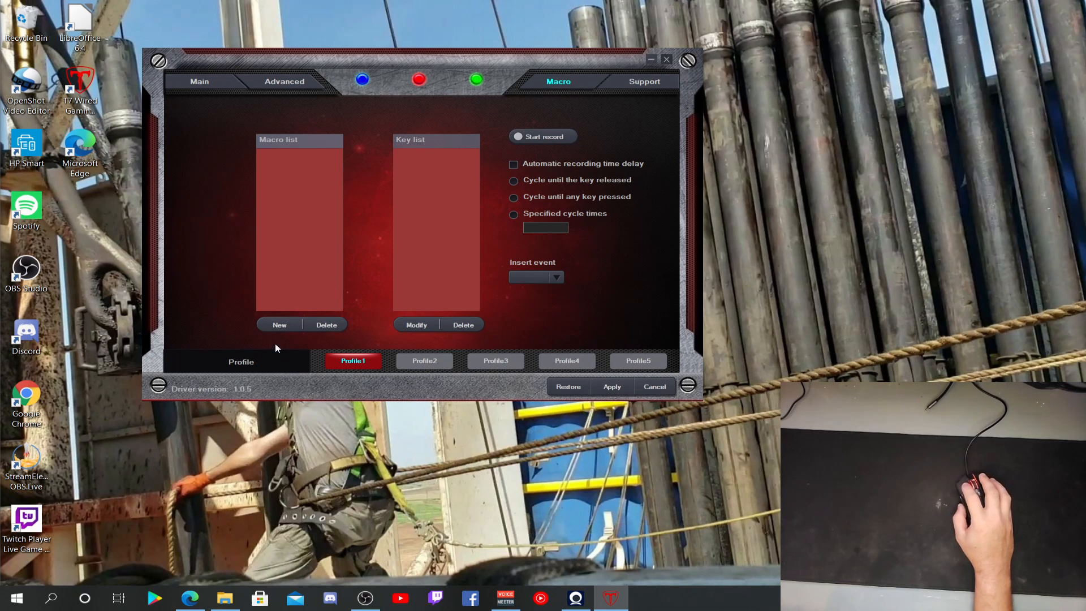
{"action": "mouse_move", "coordinate": [618, 89]}
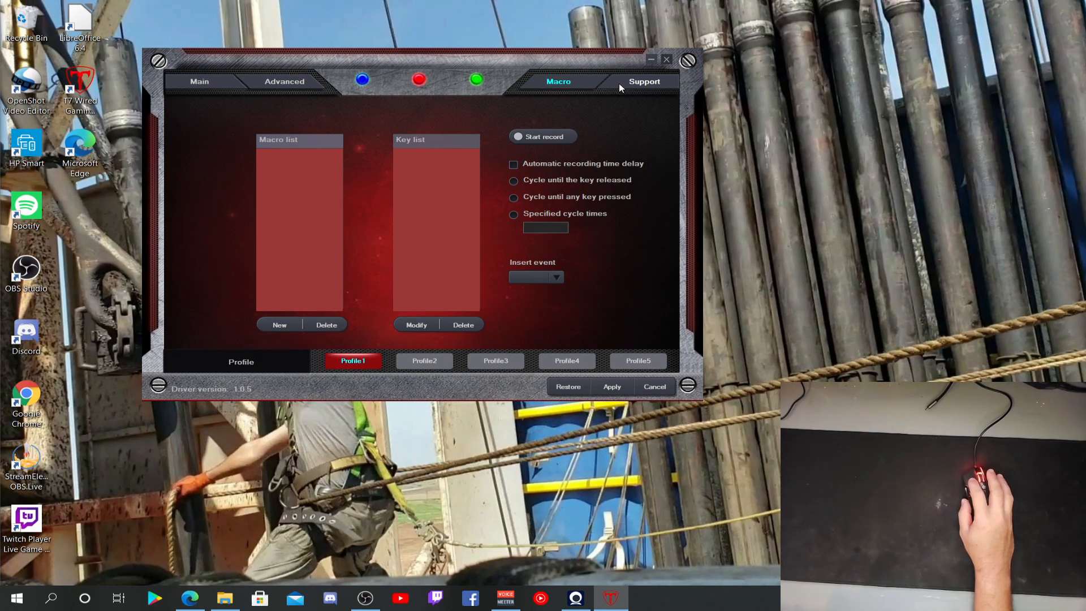
Show the Support page with the mouse image and firmware update note.
{"action": "left_click", "coordinate": [643, 81]}
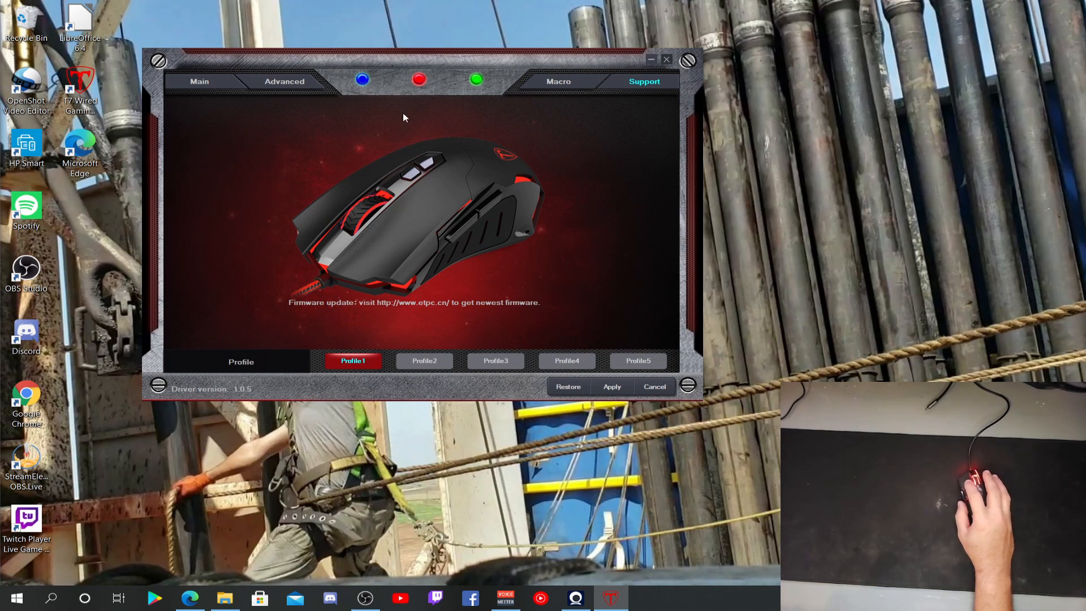
{"action": "mouse_move", "coordinate": [586, 358]}
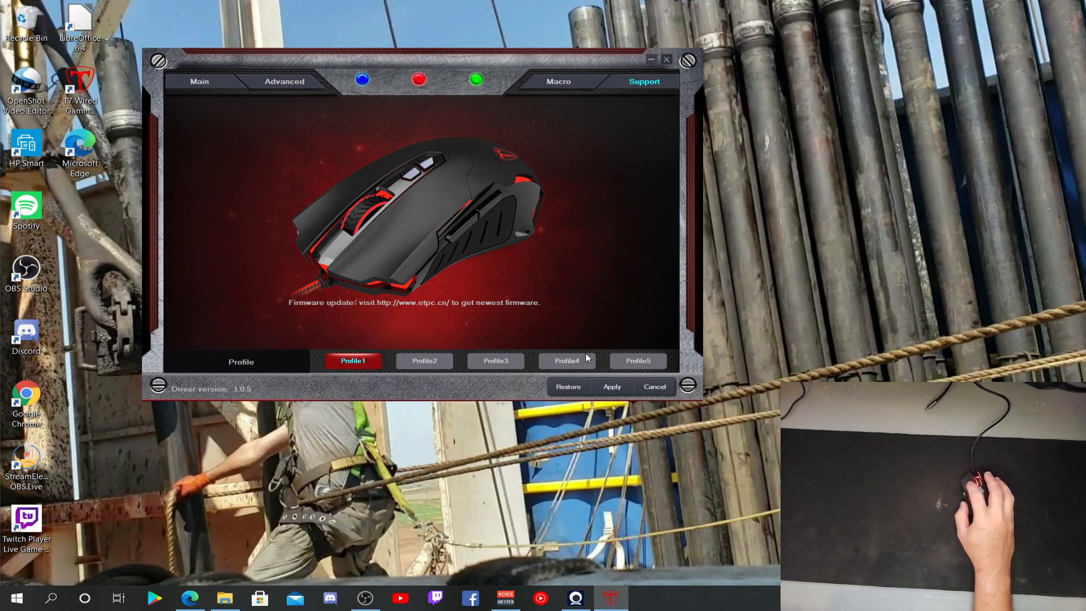